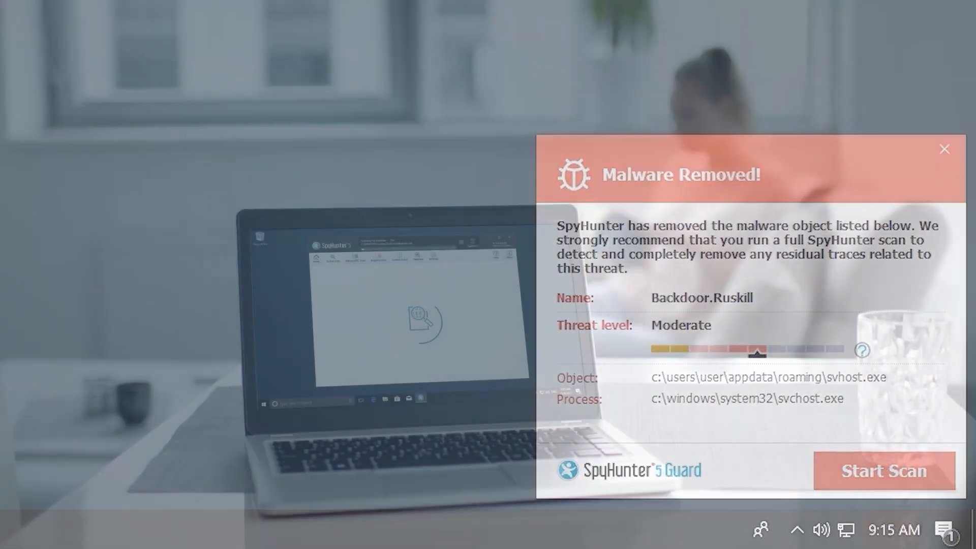
- Close the Backdoor.Ruskill Malware Removed alert to reveal the Unknown Objects Detected scan results
click(943, 149)
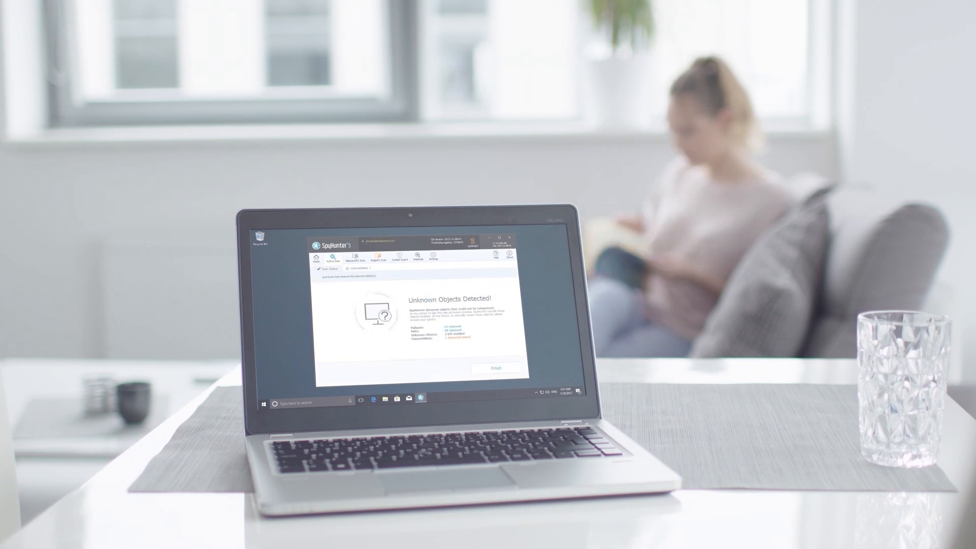